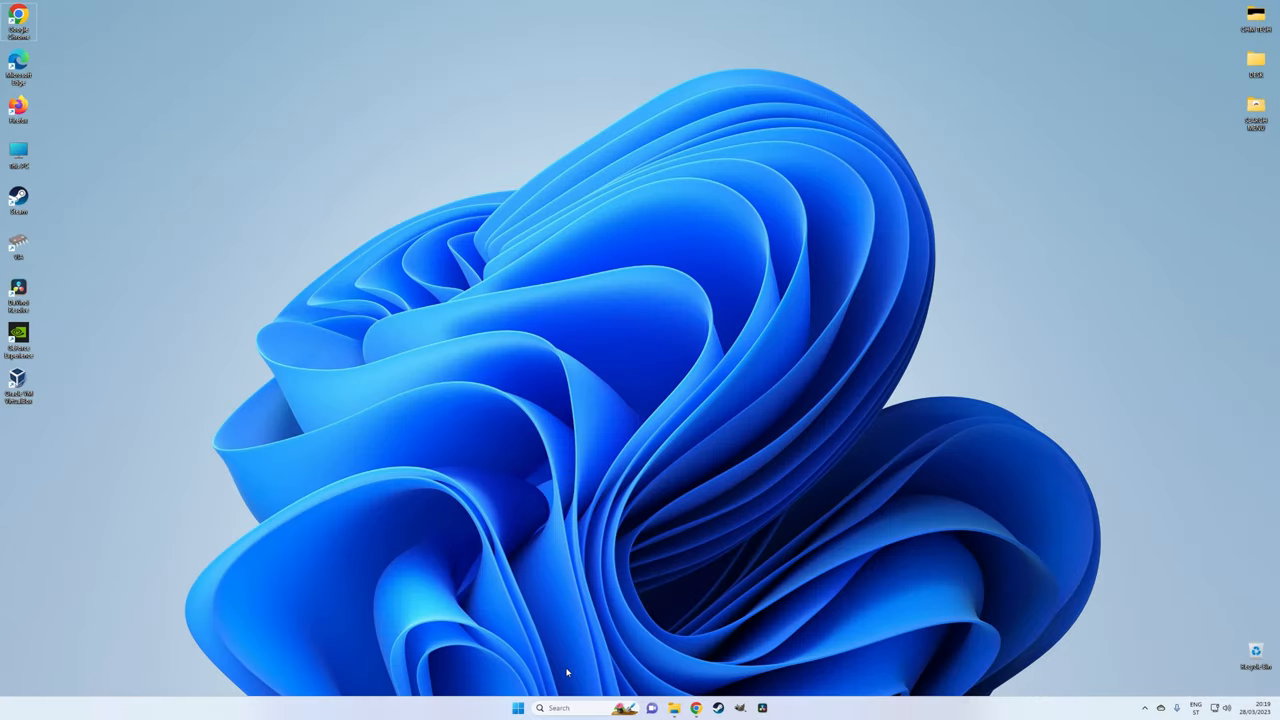
Browse the taskbar search panel's highlighted news, games and trending searches, typing 'firefox'
{"action": "left_click", "coordinate": [560, 708]}
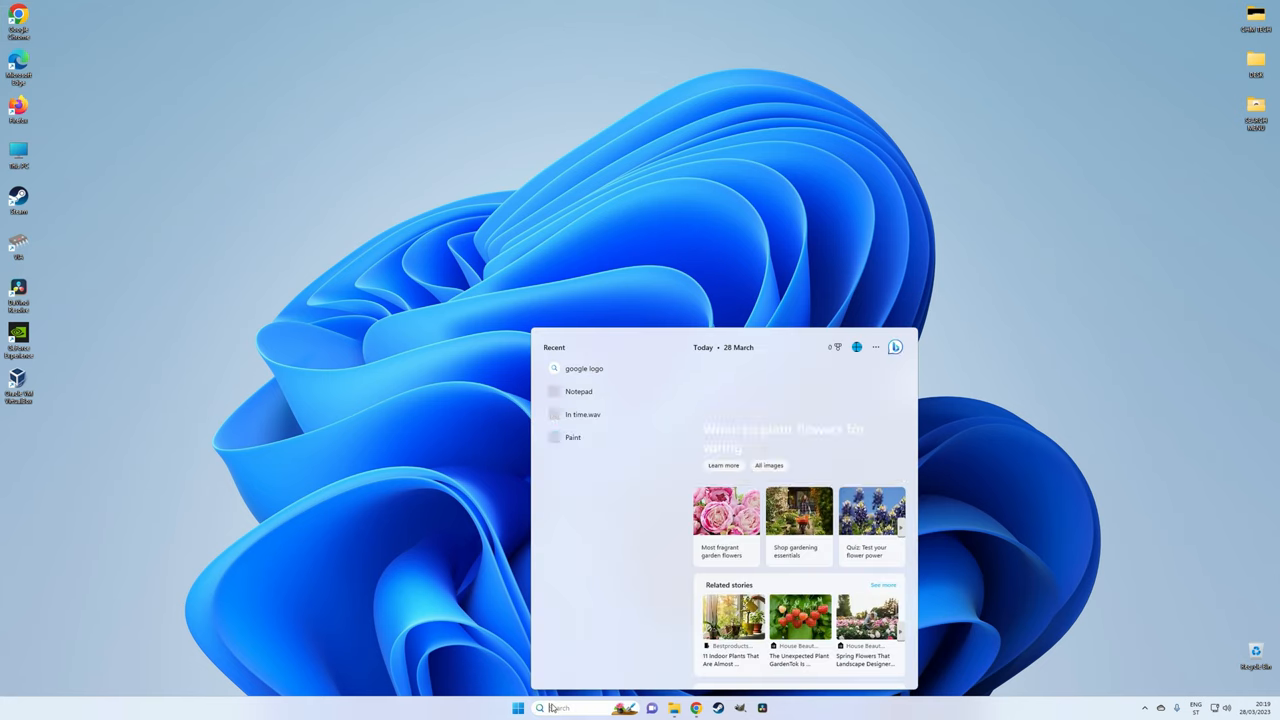
{"action": "type", "text": "firefox"}
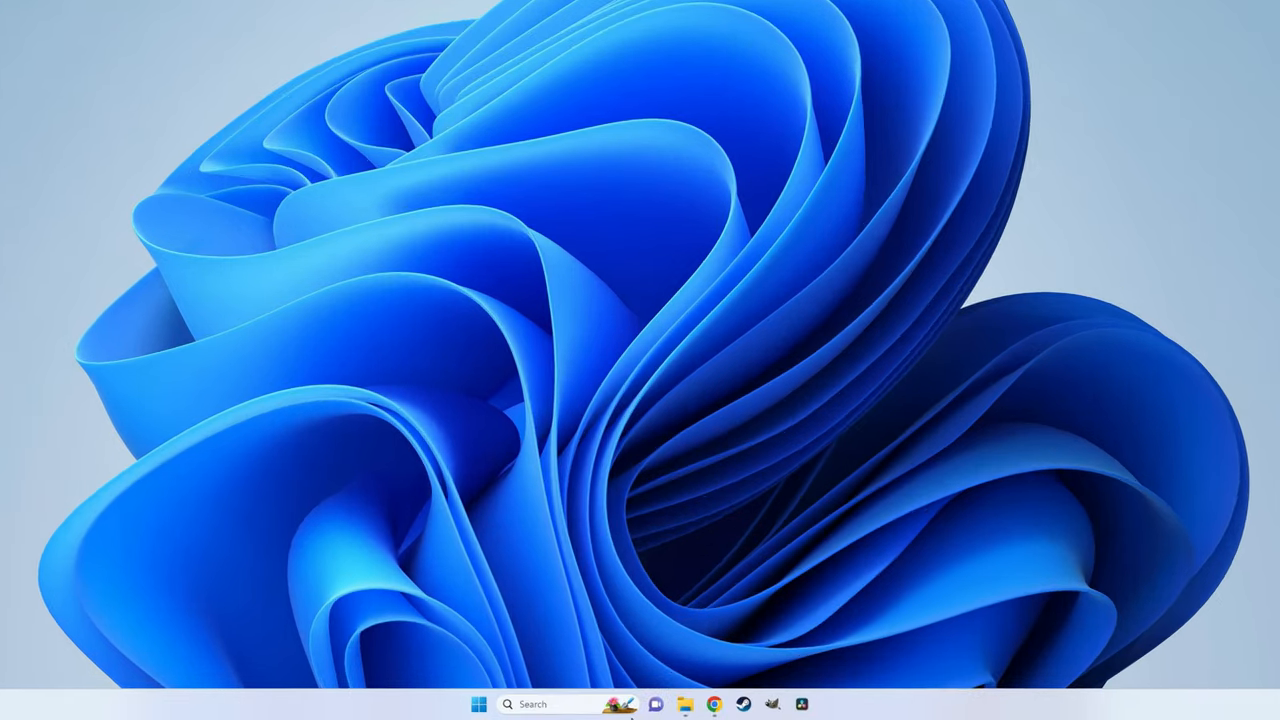
{"action": "mouse_move", "coordinate": [624, 704]}
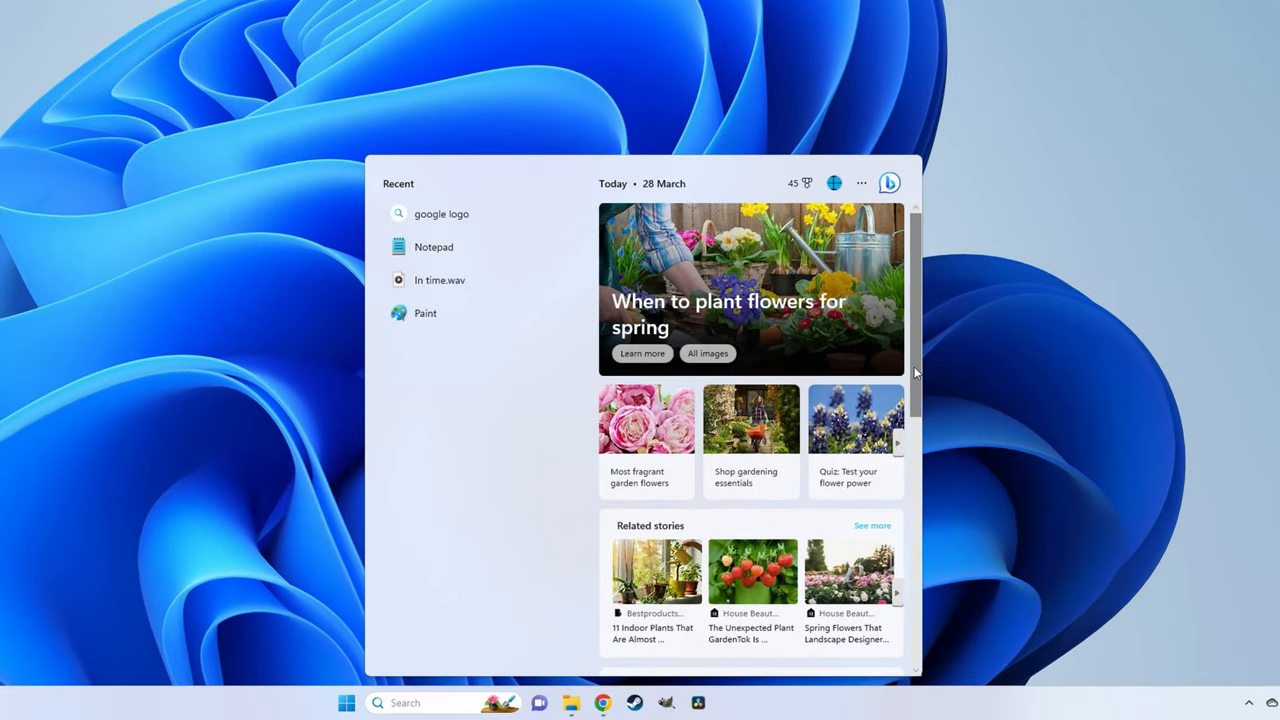
{"action": "scroll", "scroll_direction": "down", "scroll_amount": 3}
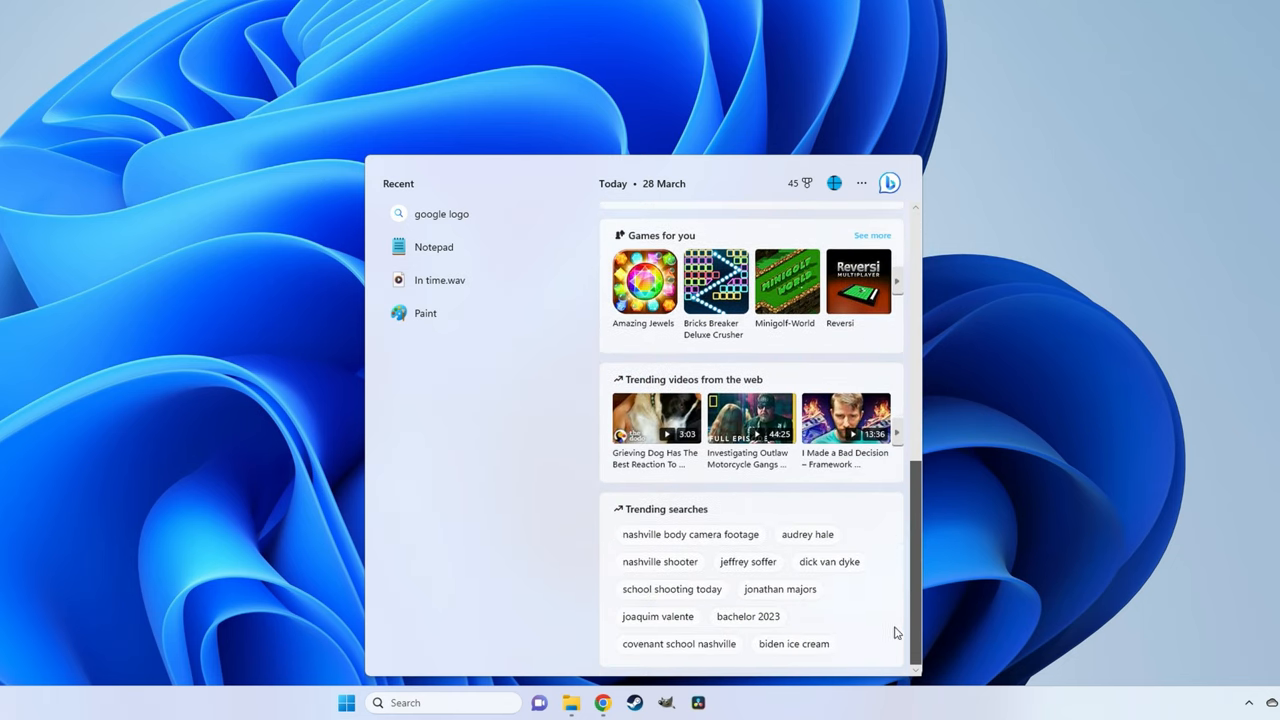
{"action": "left_click", "coordinate": [344, 702]}
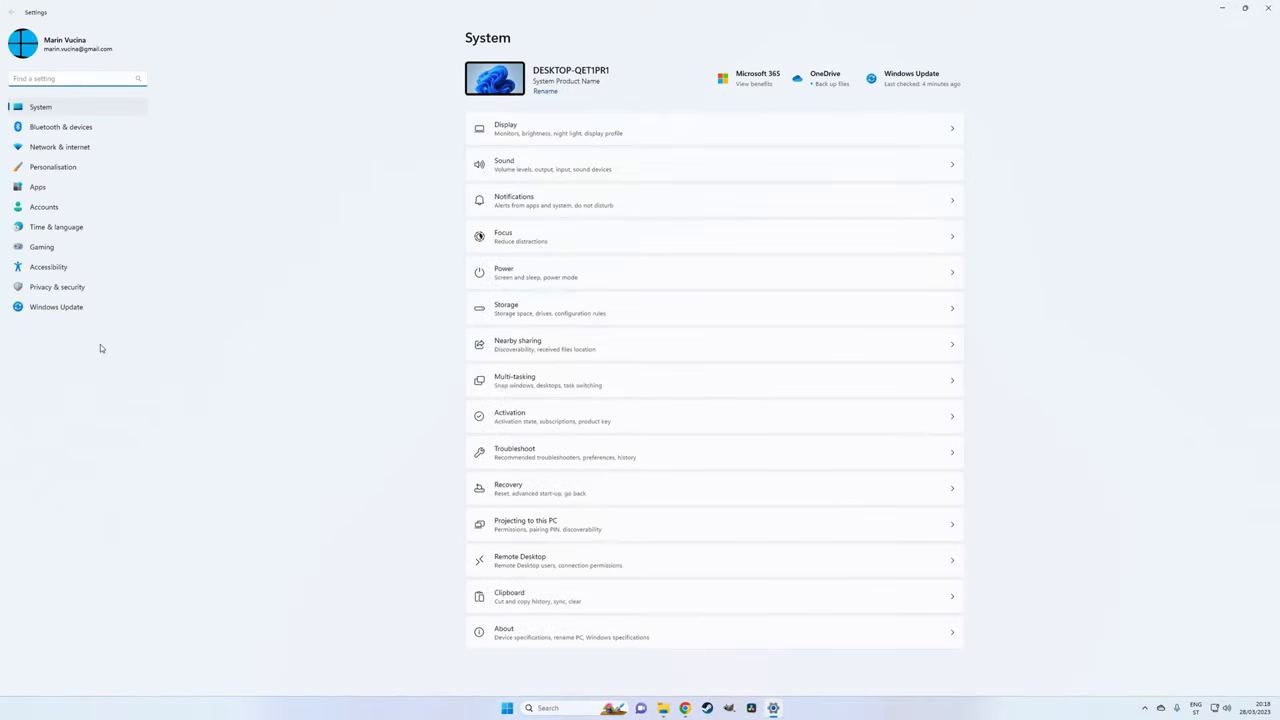
Switch off Show search highlights under Privacy & security > Search permissions > More settings
{"action": "left_click", "coordinate": [56, 288]}
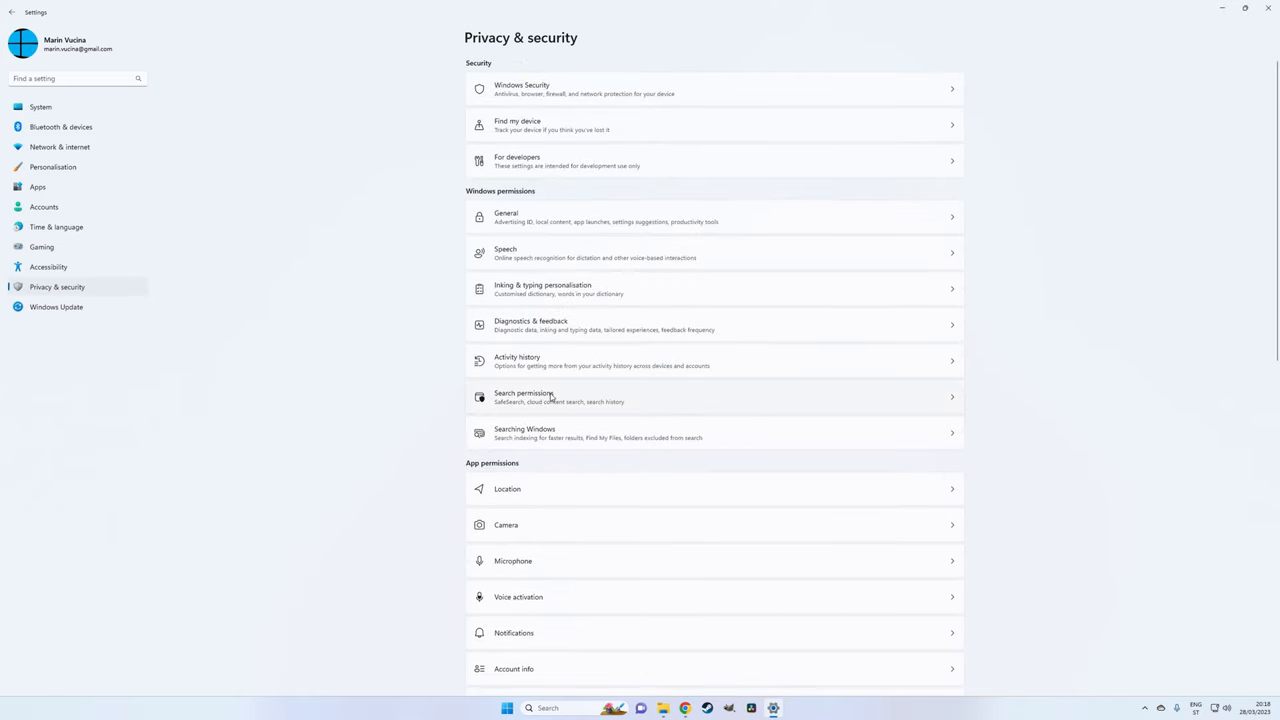
{"action": "left_click", "coordinate": [524, 396]}
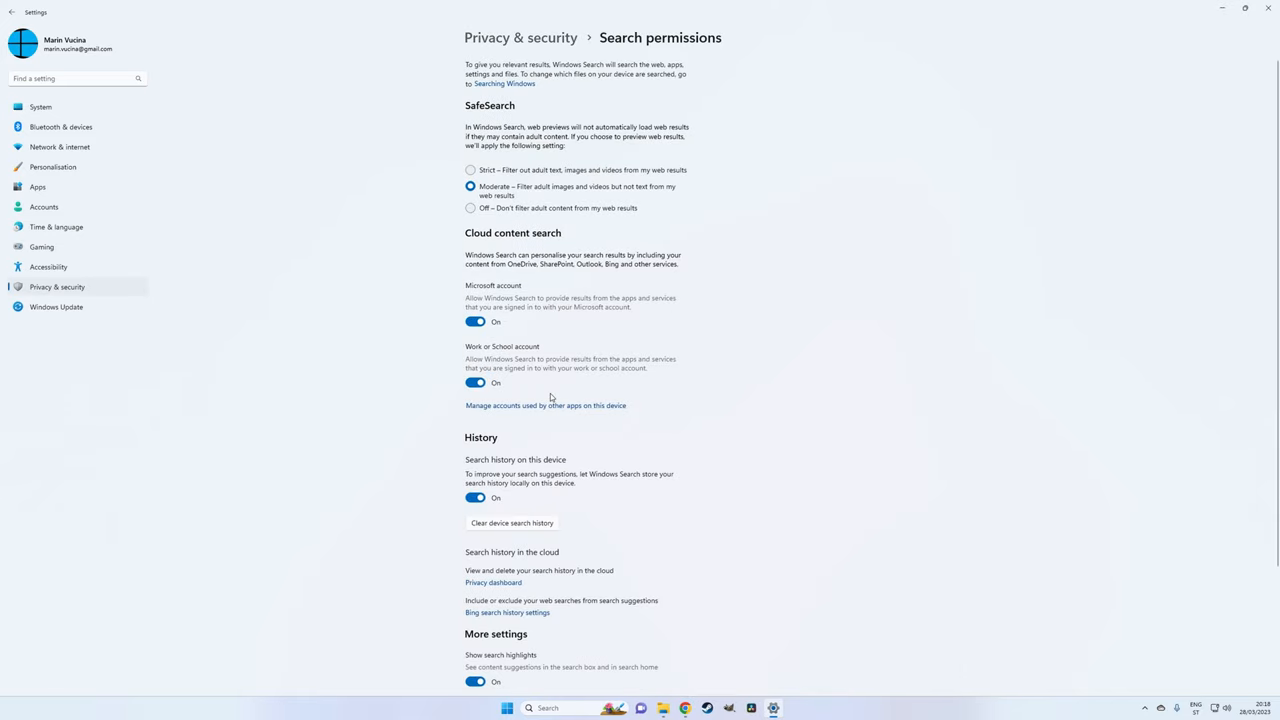
{"action": "scroll", "scroll_direction": "down", "scroll_amount": 3}
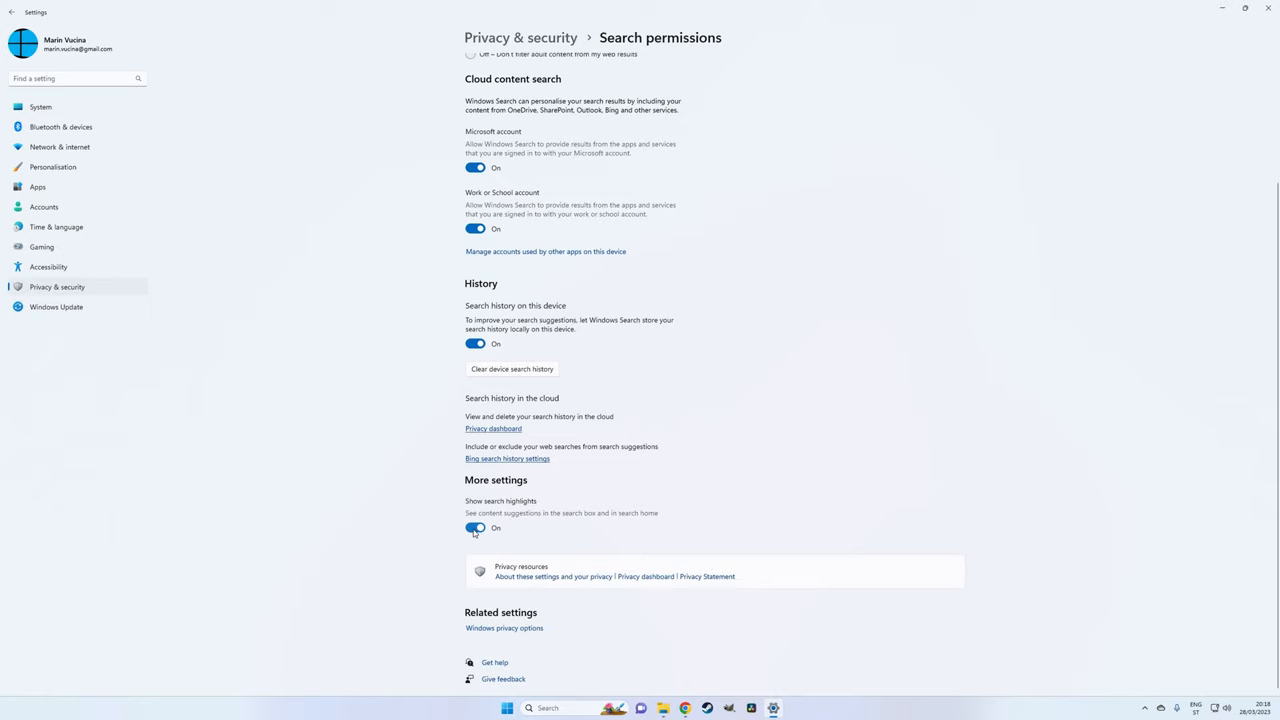
{"action": "left_click", "coordinate": [476, 528]}
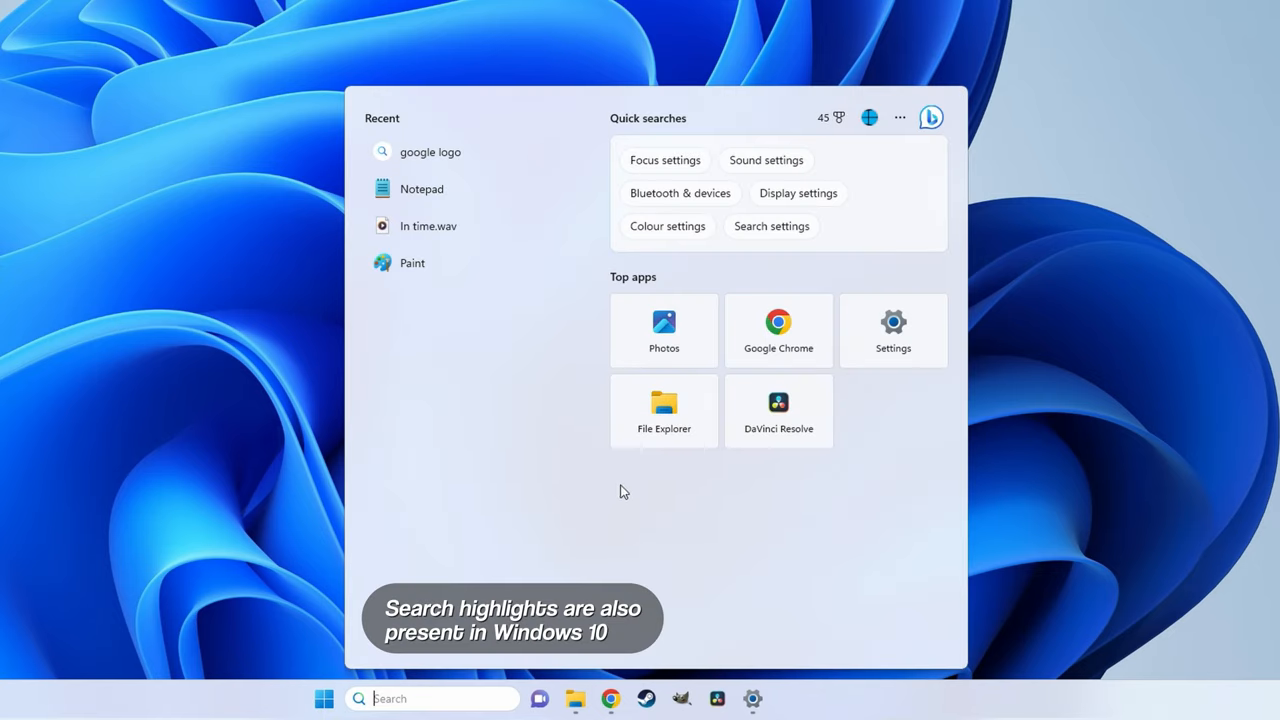
{"action": "mouse_move", "coordinate": [664, 408]}
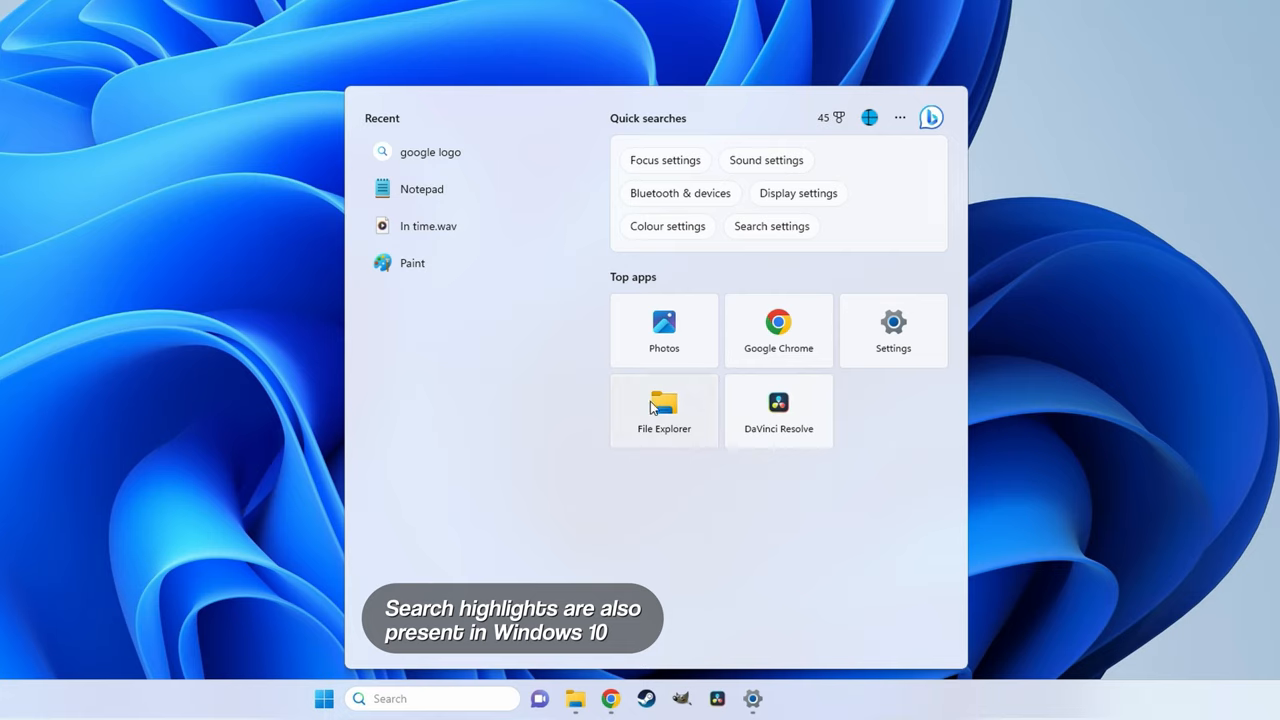
{"action": "mouse_move", "coordinate": [434, 370]}
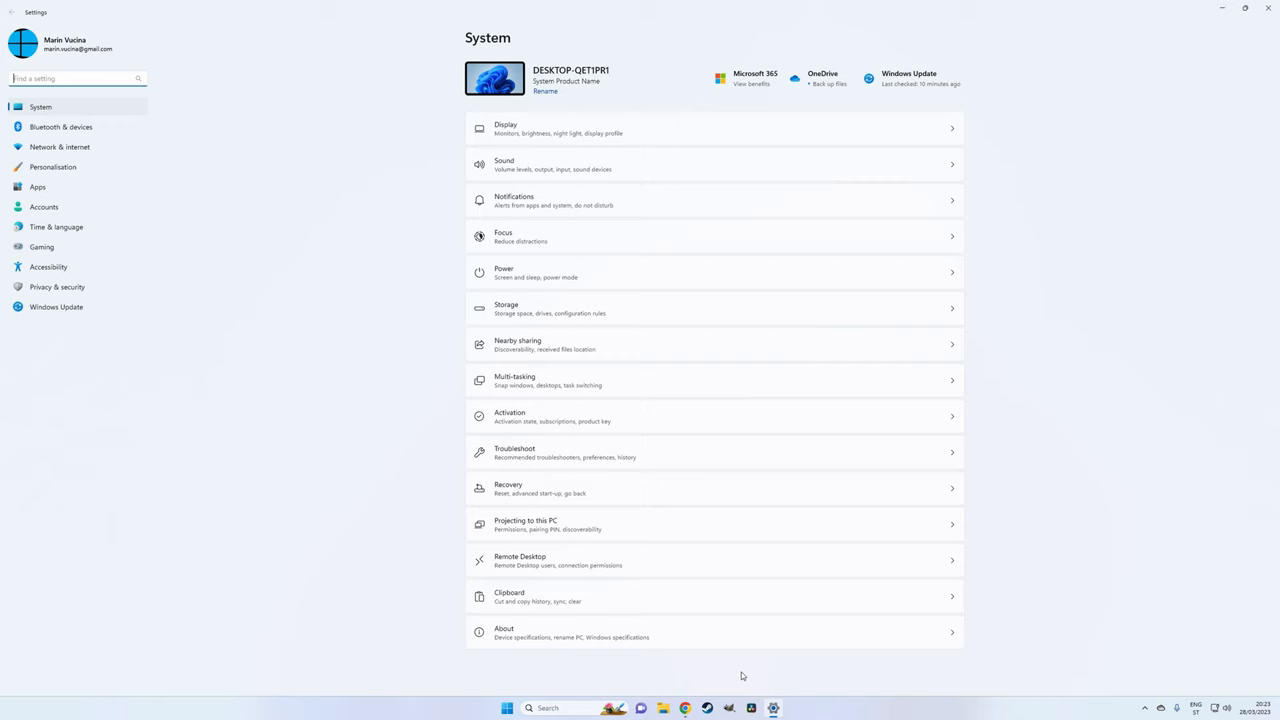
{"action": "mouse_move", "coordinate": [140, 340]}
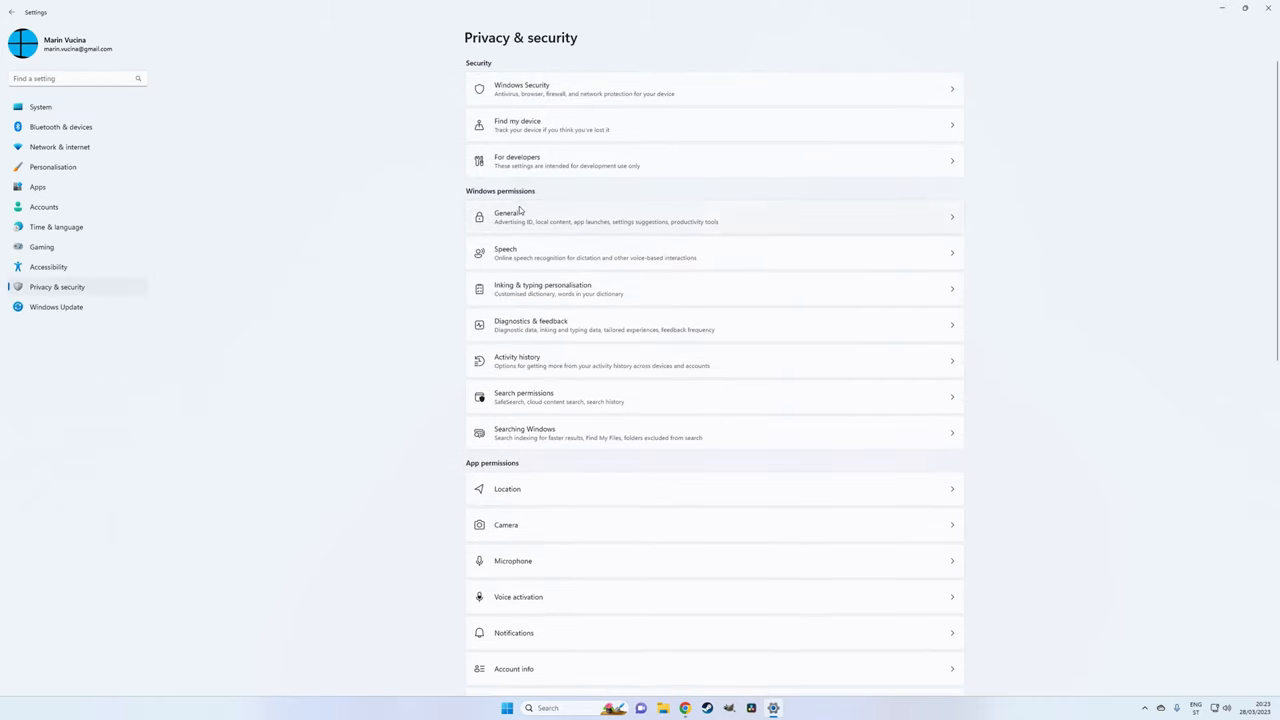
Switch off the advertising ID and Show me suggested content in the Settings app under General privacy
{"action": "left_click", "coordinate": [508, 216]}
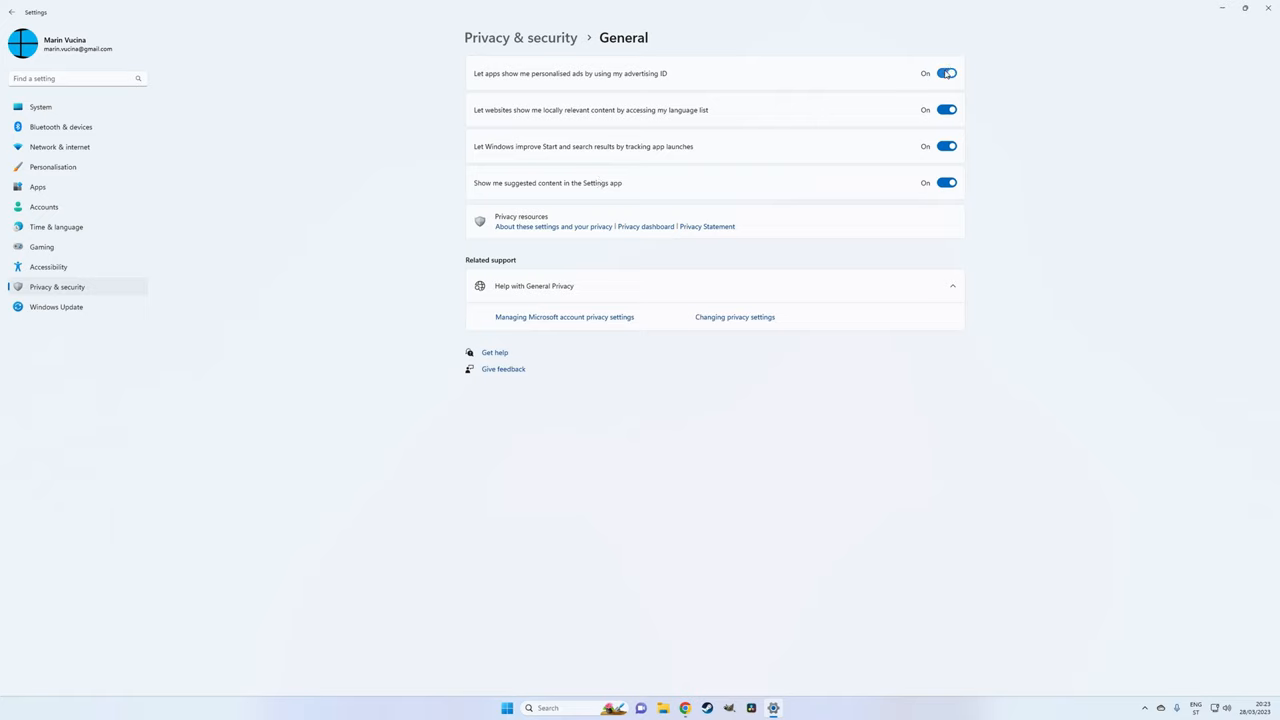
{"action": "left_click", "coordinate": [944, 72]}
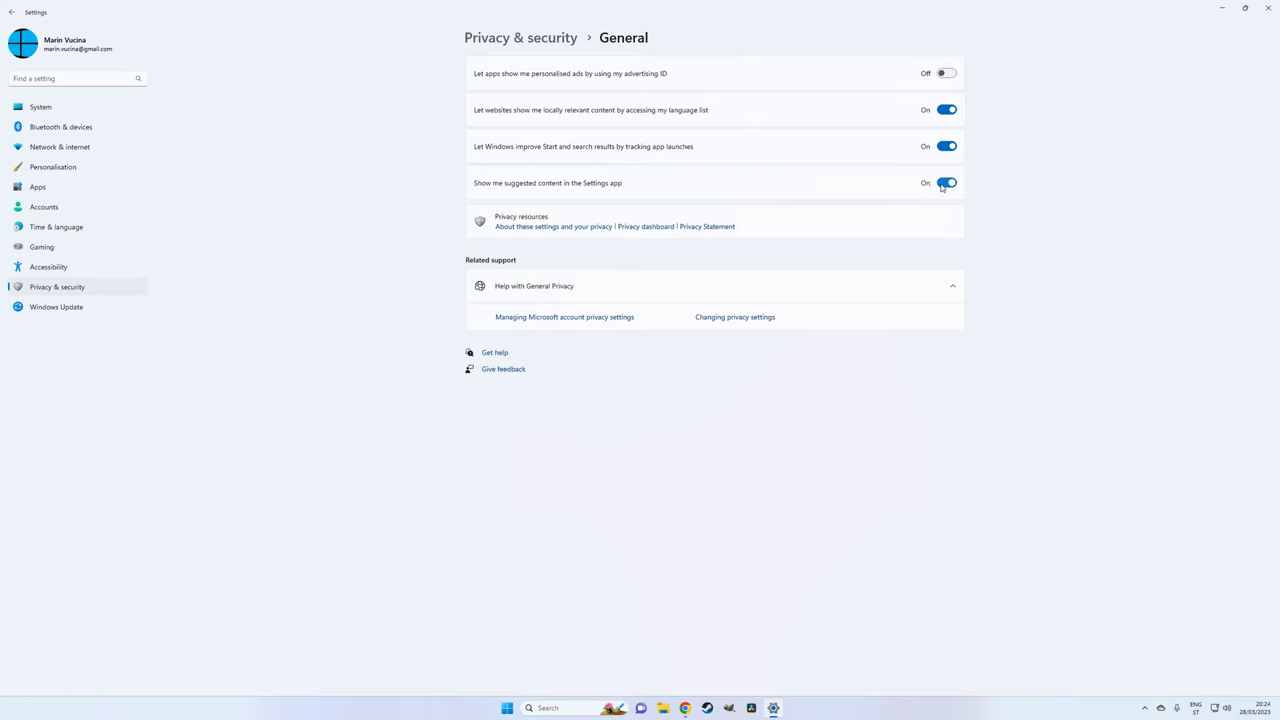
{"action": "left_click", "coordinate": [946, 182]}
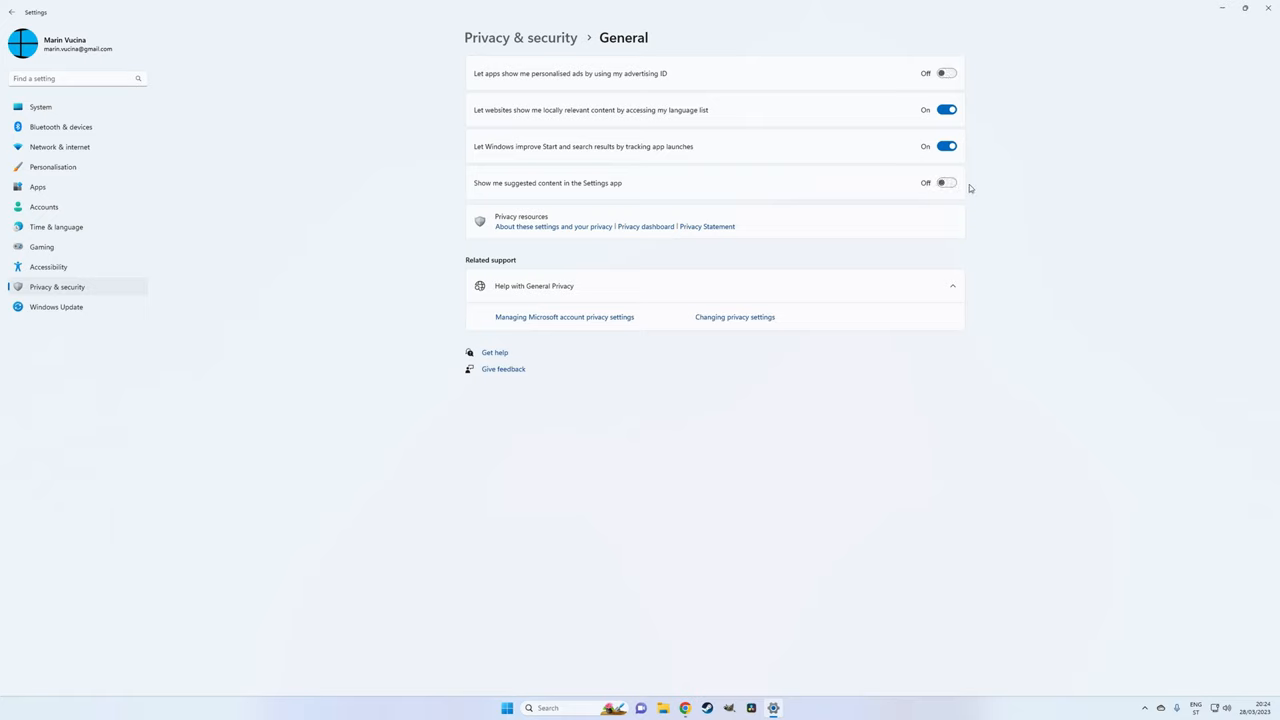
{"action": "left_click", "coordinate": [40, 108]}
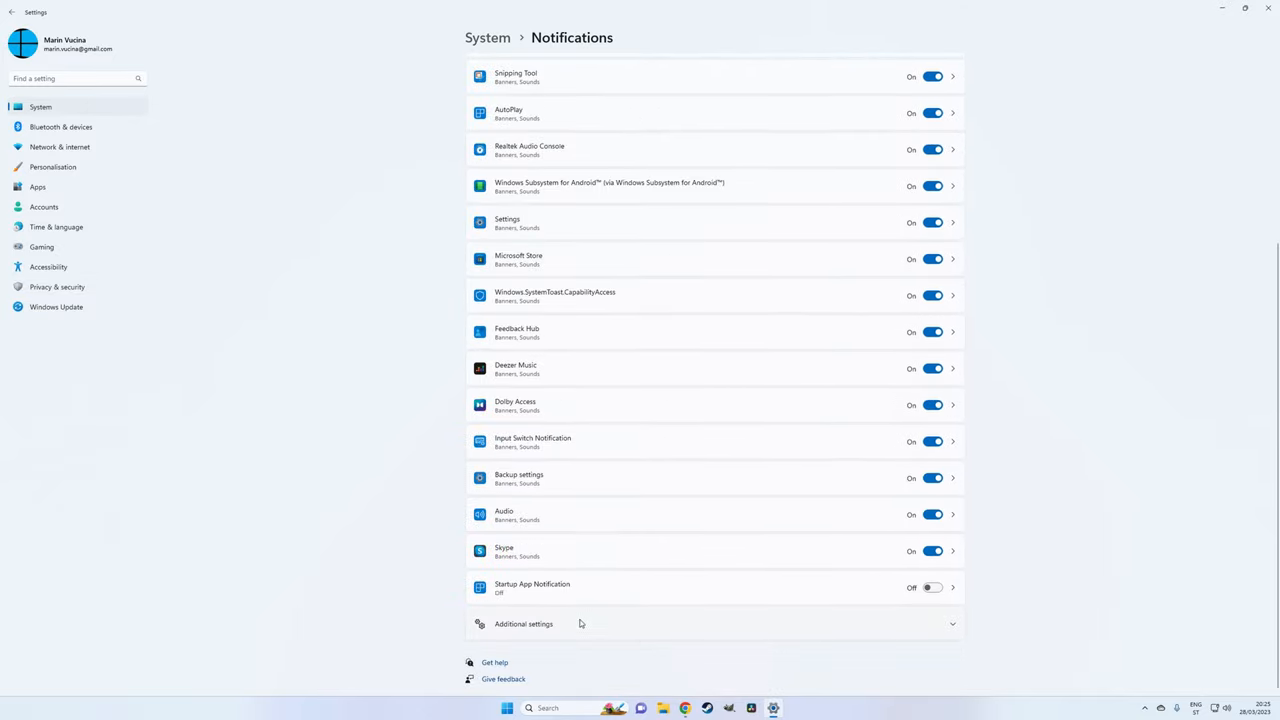
Uncheck Suggest ways to get the most out of Windows and Get tips and suggestions under Additional notification settings
{"action": "left_click", "coordinate": [524, 624]}
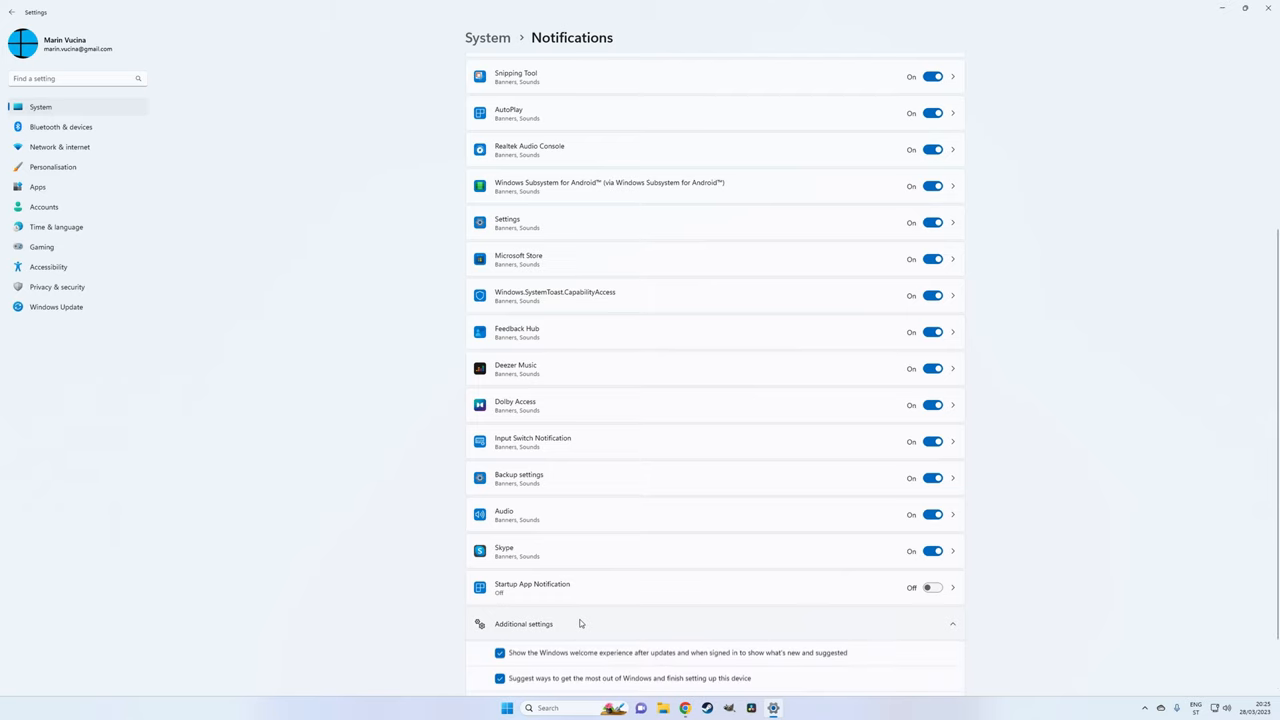
{"action": "scroll", "scroll_direction": "down", "scroll_amount": 3}
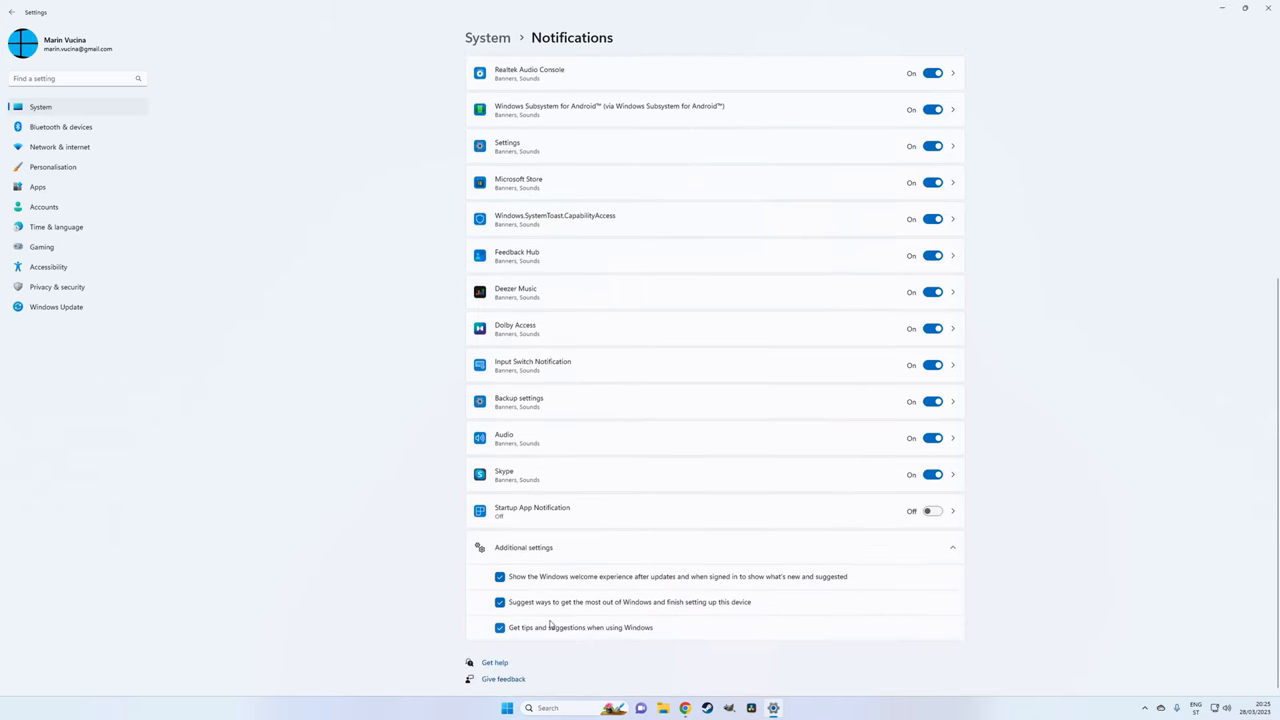
{"action": "left_click", "coordinate": [500, 600]}
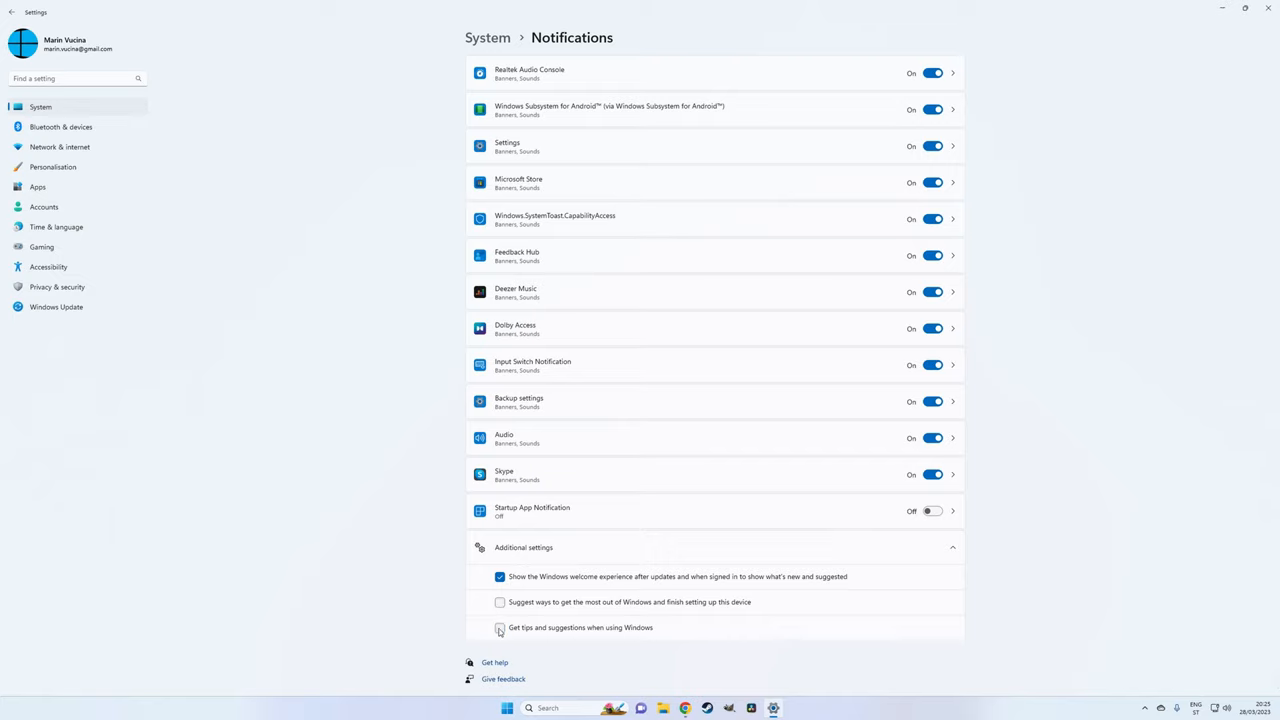
{"action": "left_click", "coordinate": [500, 628]}
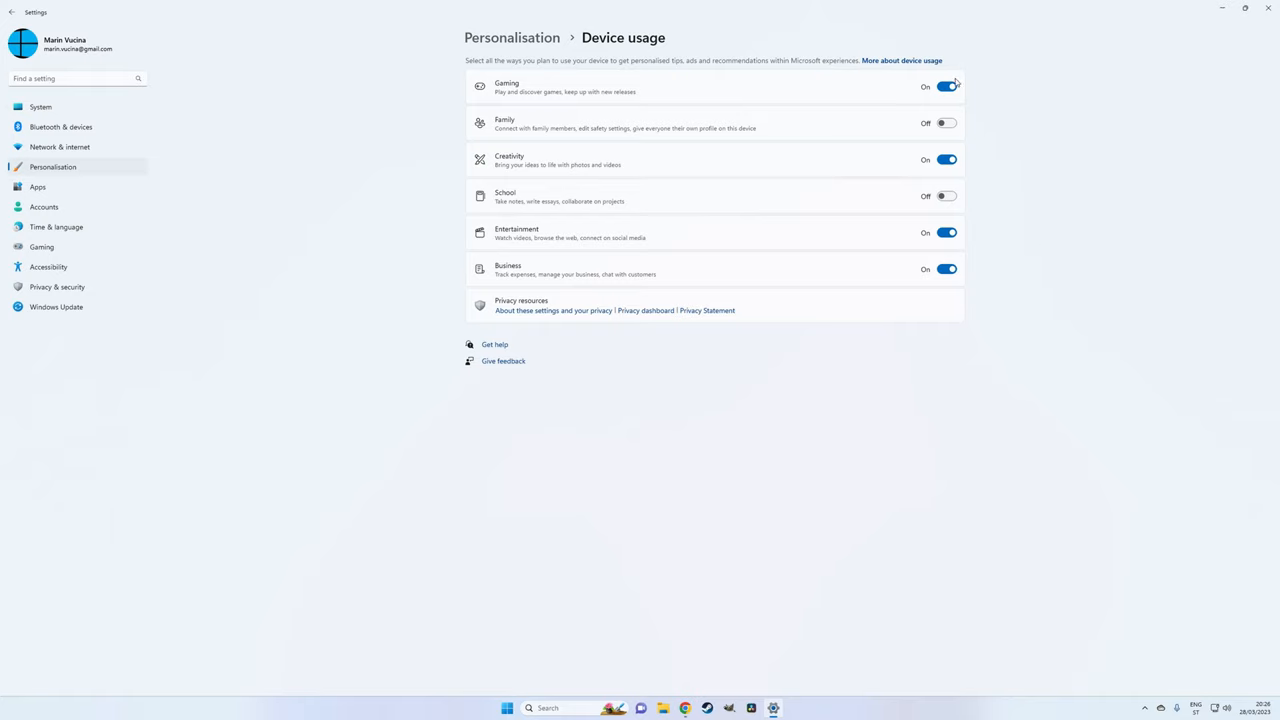
Switch off the Gaming device usage toggle on the Personalisation Device usage page
{"action": "left_click", "coordinate": [944, 86]}
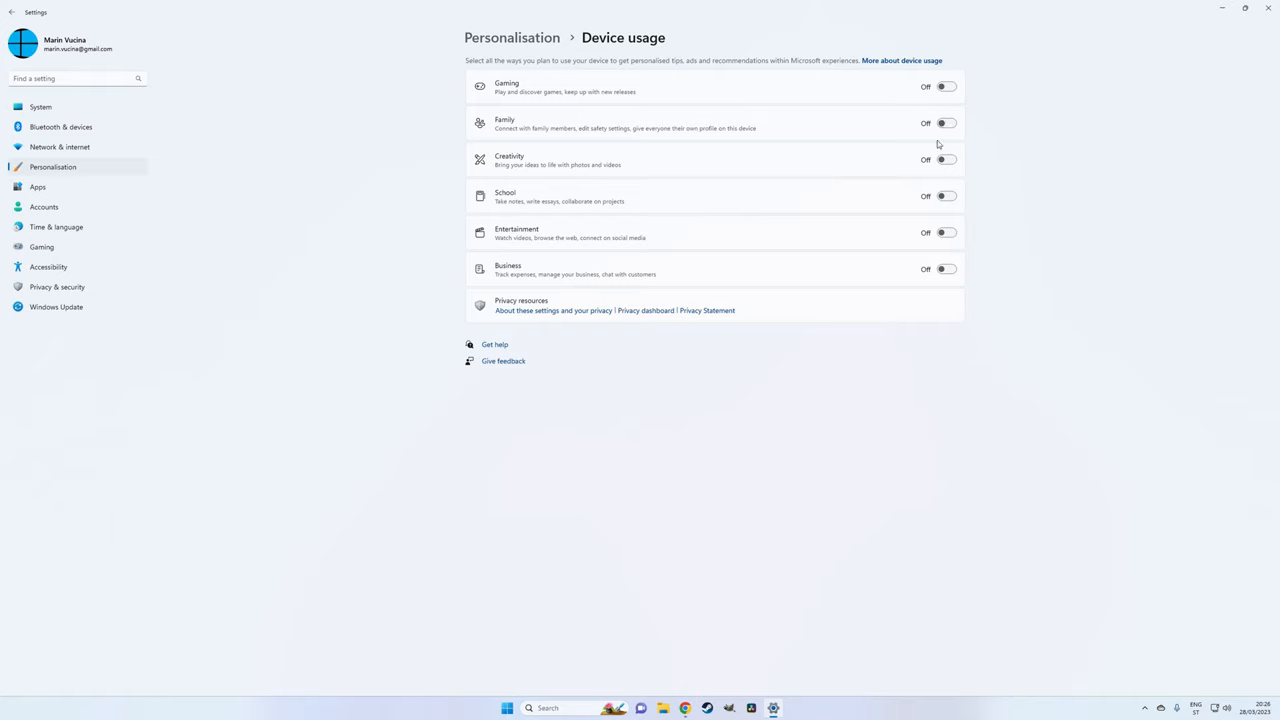
{"action": "mouse_move", "coordinate": [944, 350]}
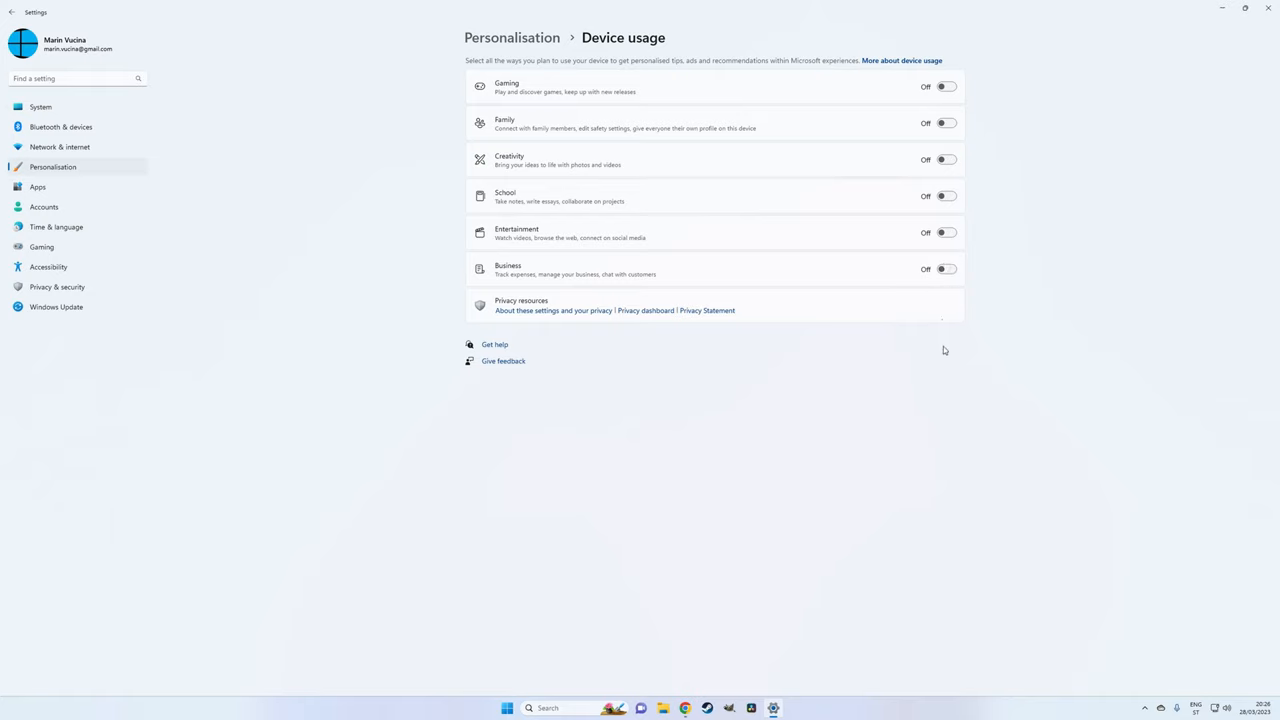
{"action": "mouse_move", "coordinate": [844, 370]}
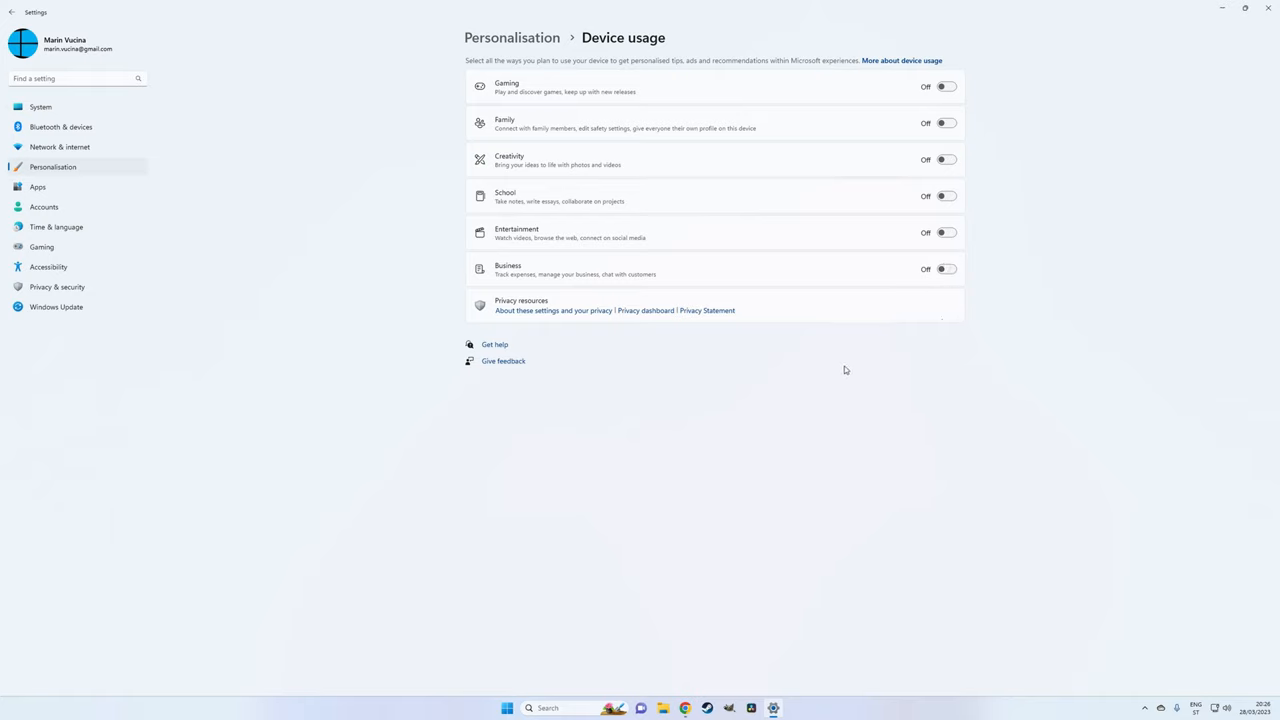
{"action": "mouse_move", "coordinate": [898, 360]}
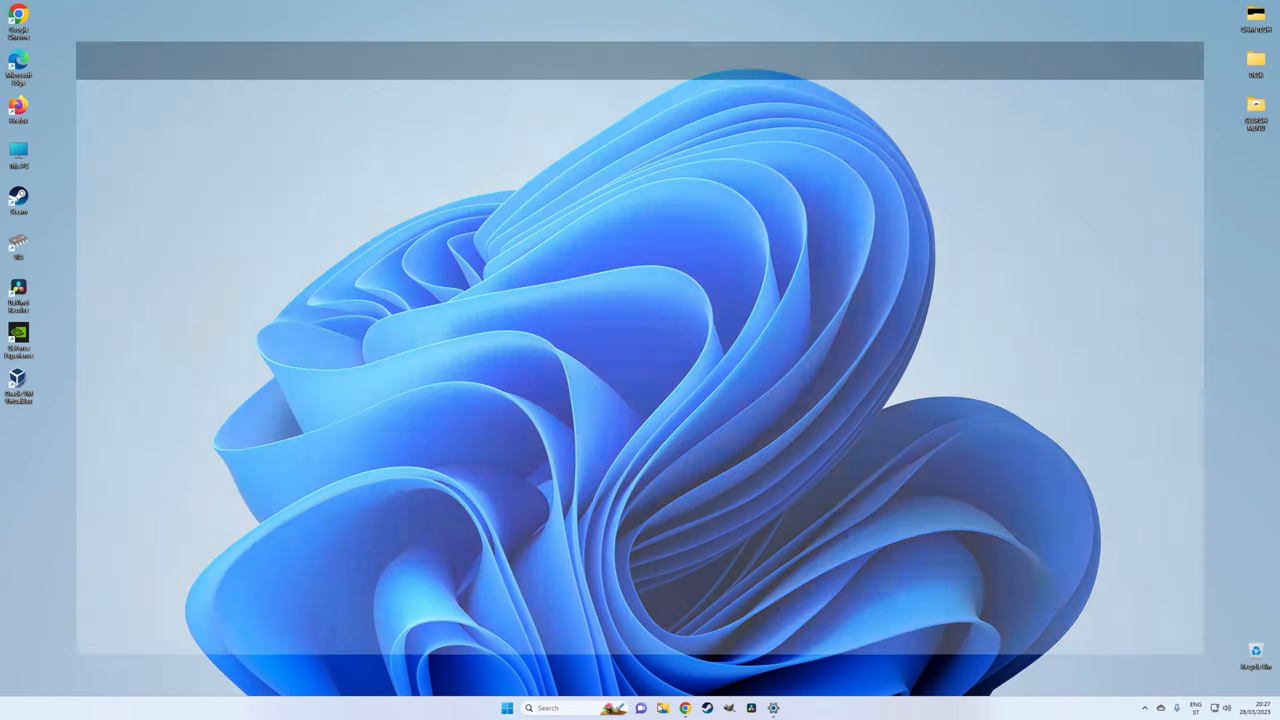
Uncheck Show sync provider notifications in Folder Options' View settings
{"action": "left_click", "coordinate": [300, 30]}
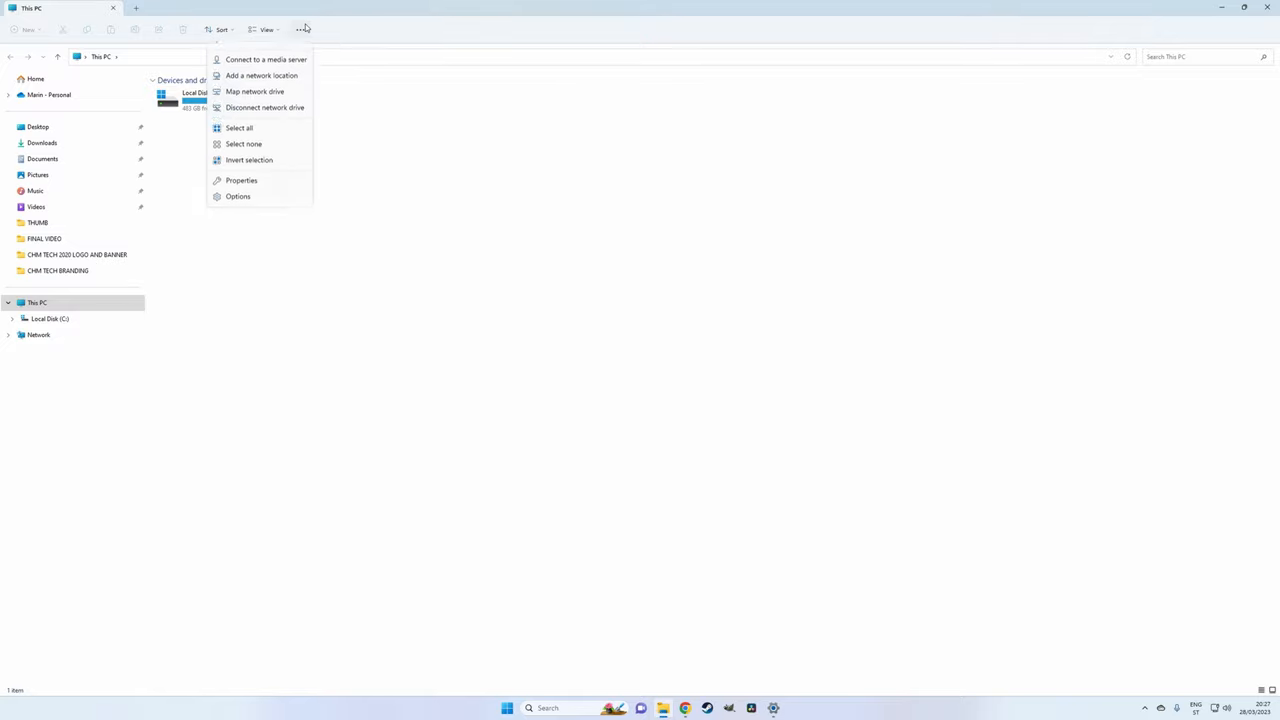
{"action": "left_click", "coordinate": [238, 196]}
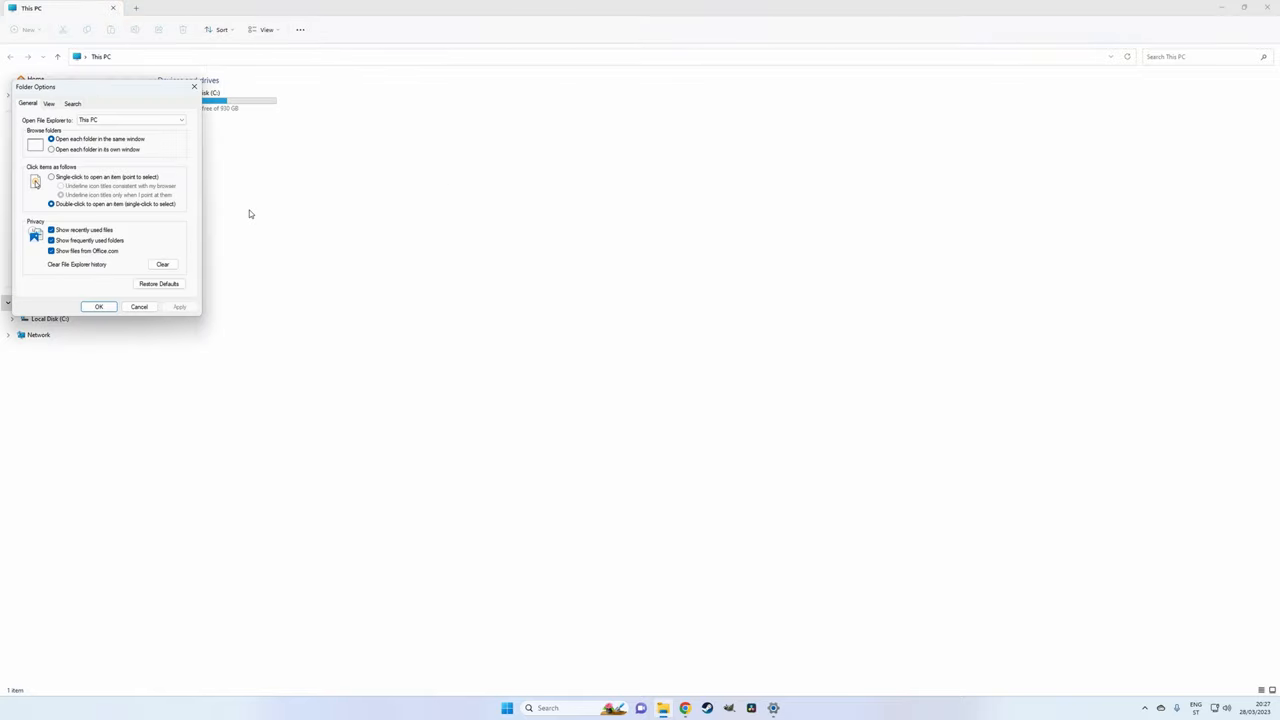
{"action": "left_click", "coordinate": [48, 104]}
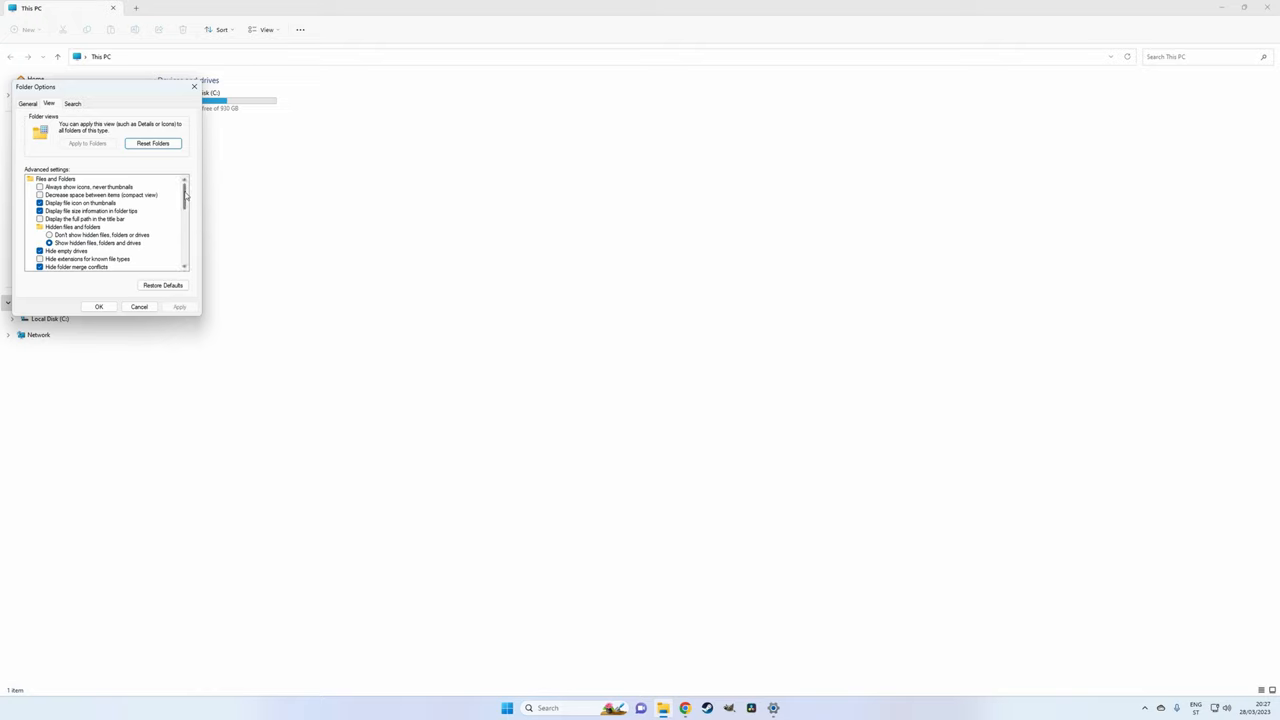
{"action": "scroll", "scroll_direction": "down", "scroll_amount": 3}
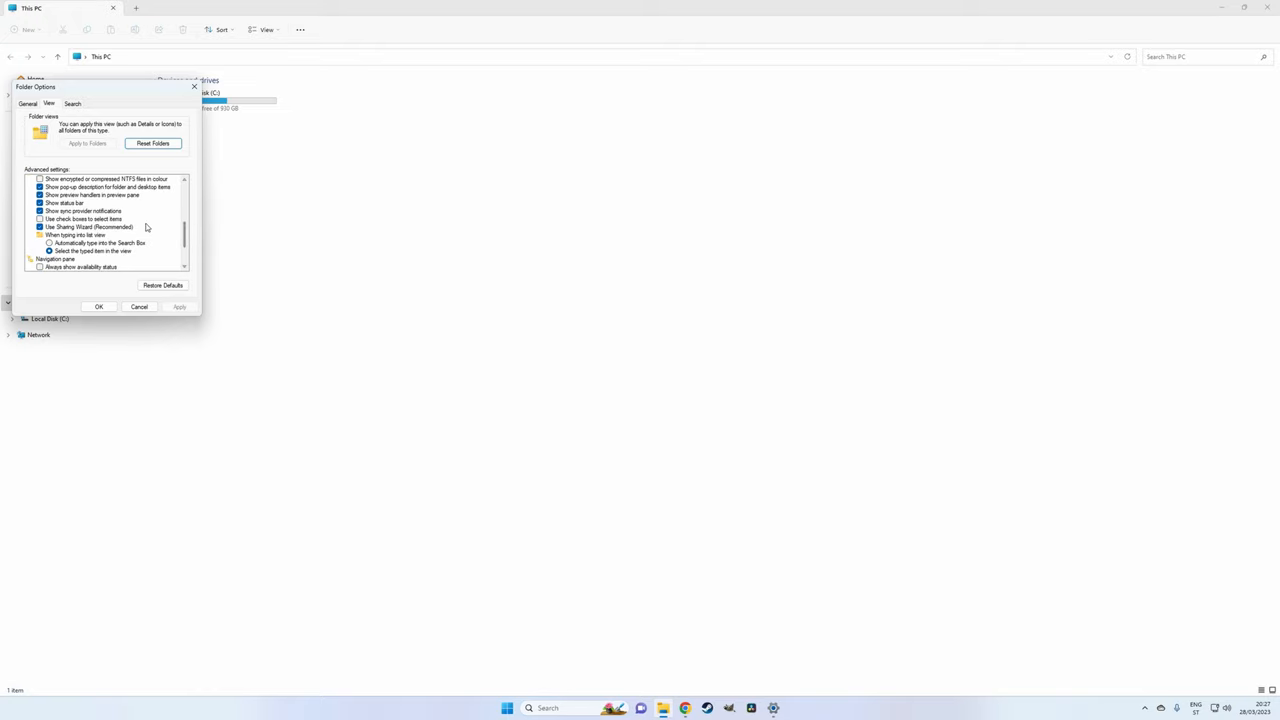
{"action": "left_click", "coordinate": [40, 212]}
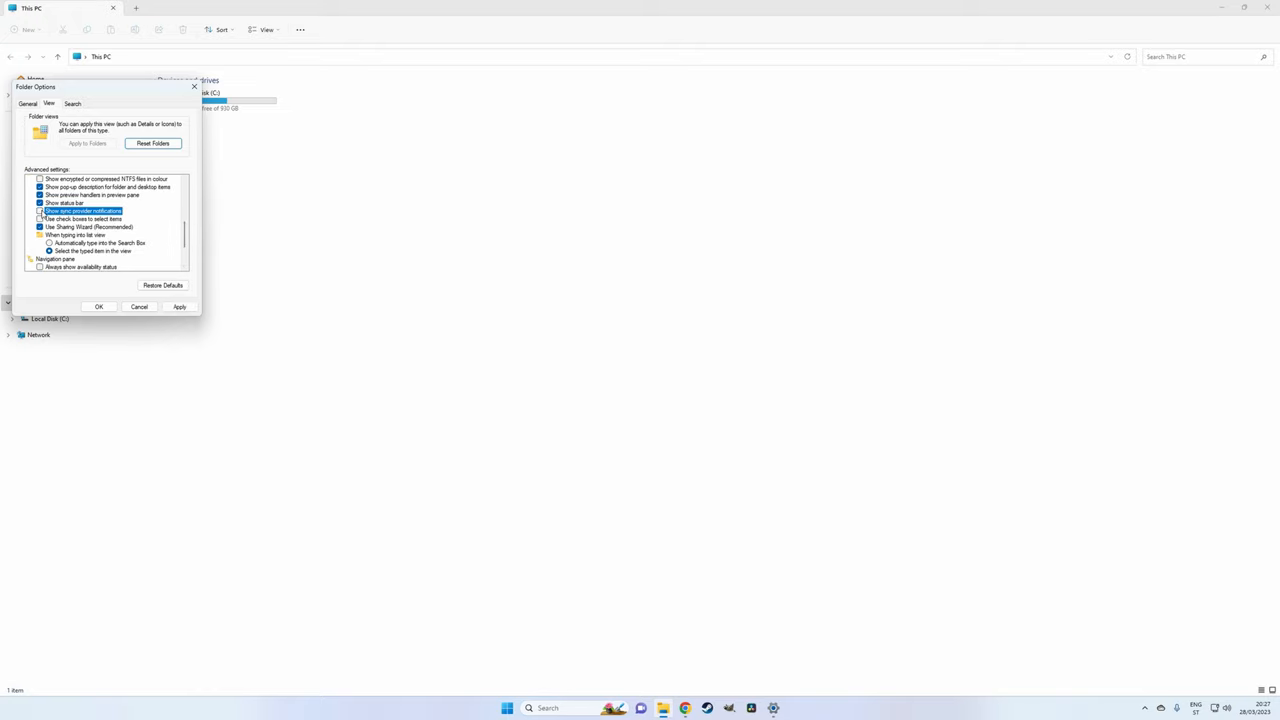